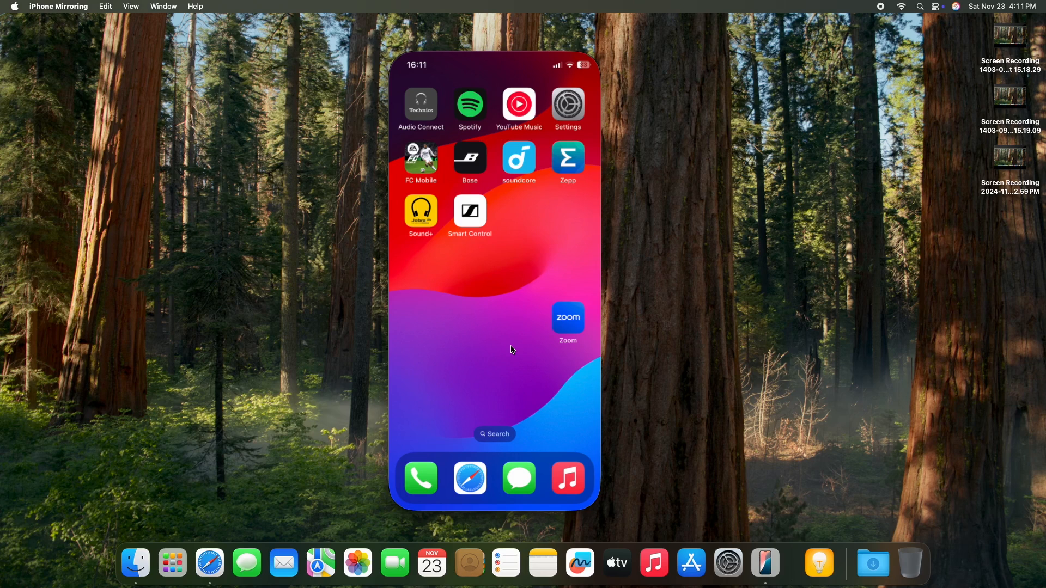
Check the Mac's Wi-Fi menu and the mirrored iPhone's Wi-Fi and Bluetooth settings.
left_click(900, 6)
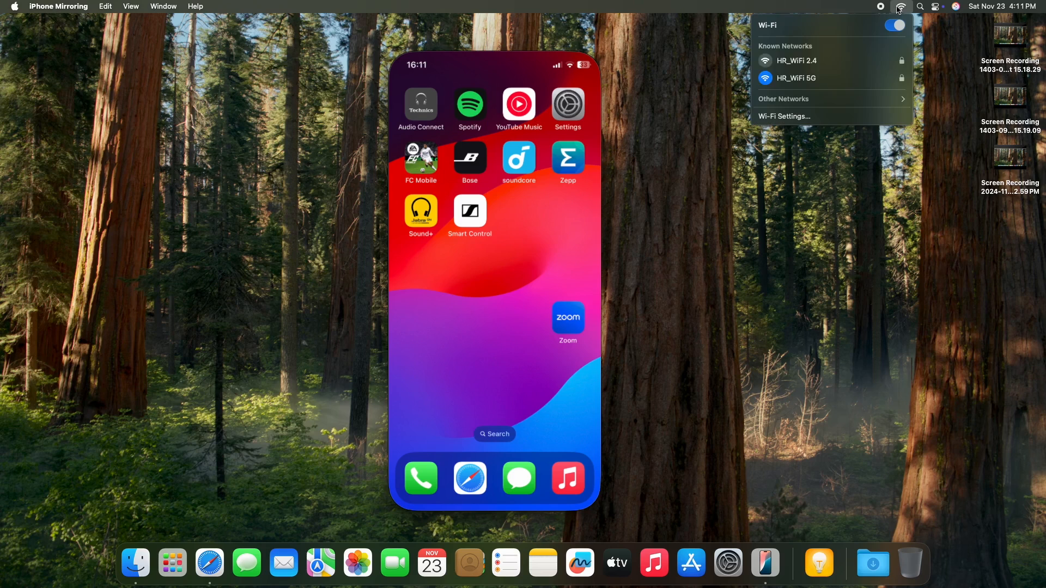
mouse_move(800, 78)
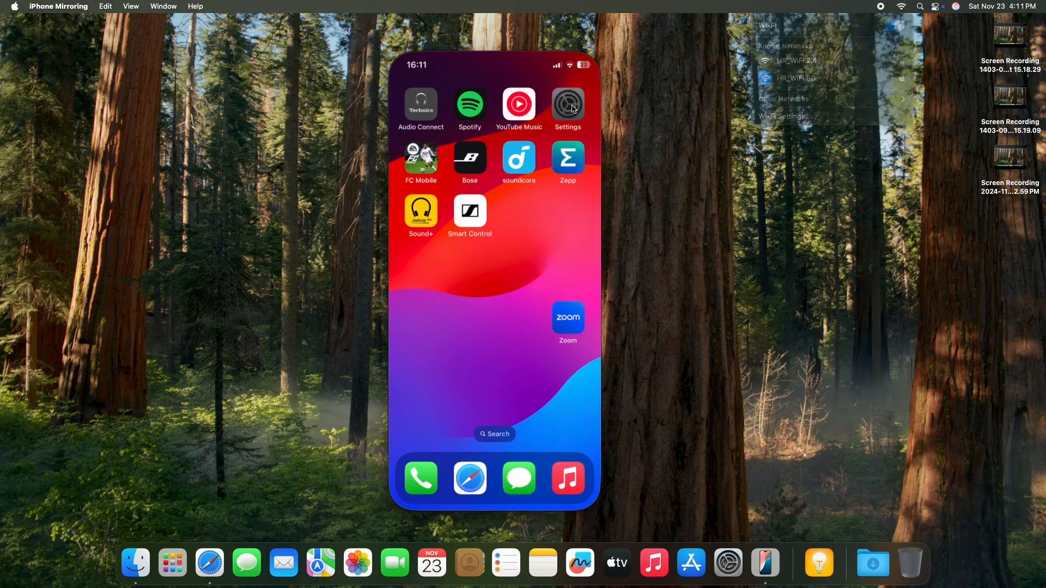
left_click(567, 105)
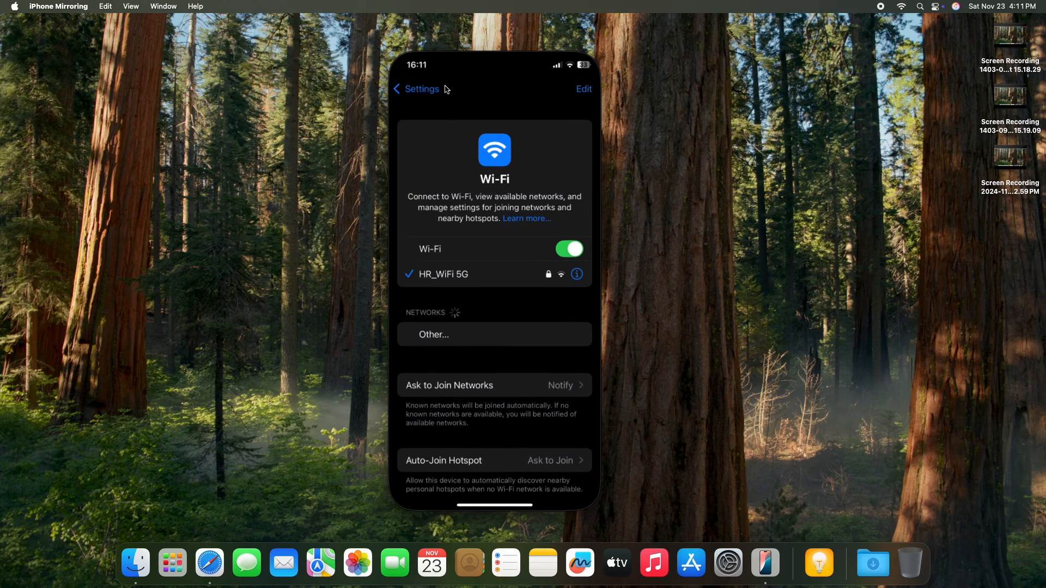
left_click(416, 89)
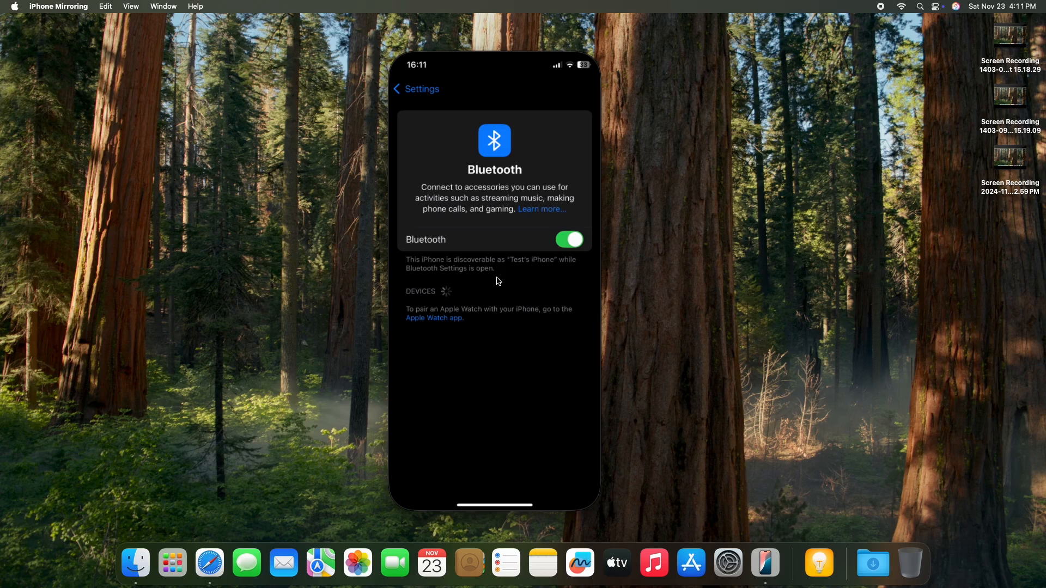
left_click(901, 6)
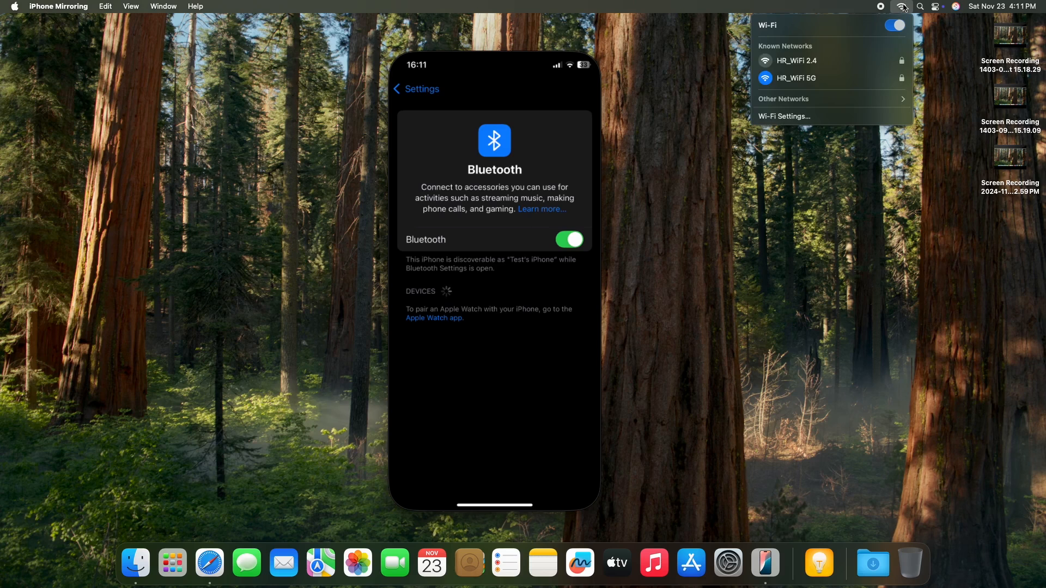
mouse_move(783, 116)
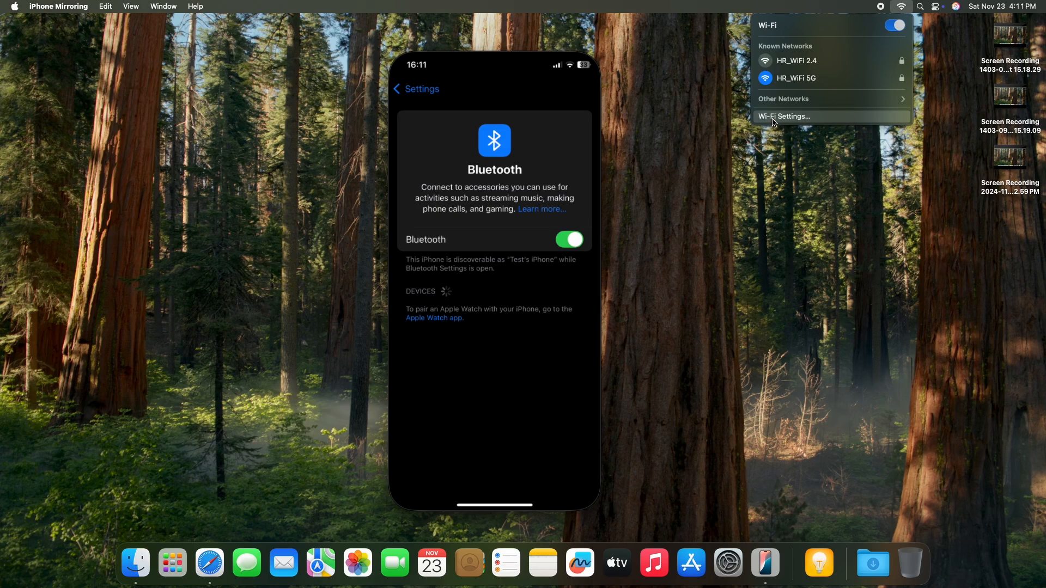
Review the Mac's Wi-Fi (HR_WiFi 5G) and Bluetooth panes, then close System Settings.
left_click(784, 116)
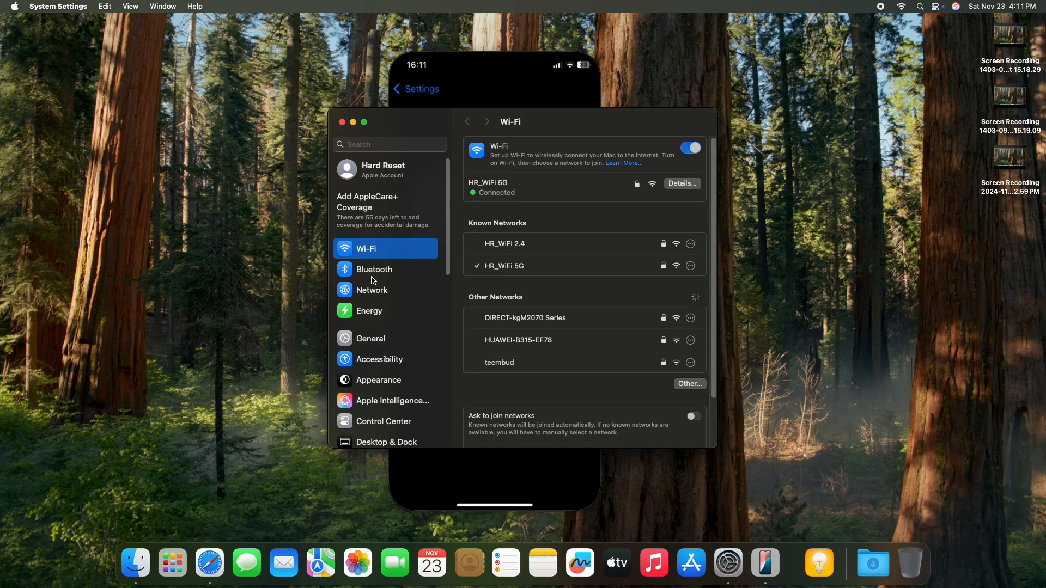
mouse_move(387, 280)
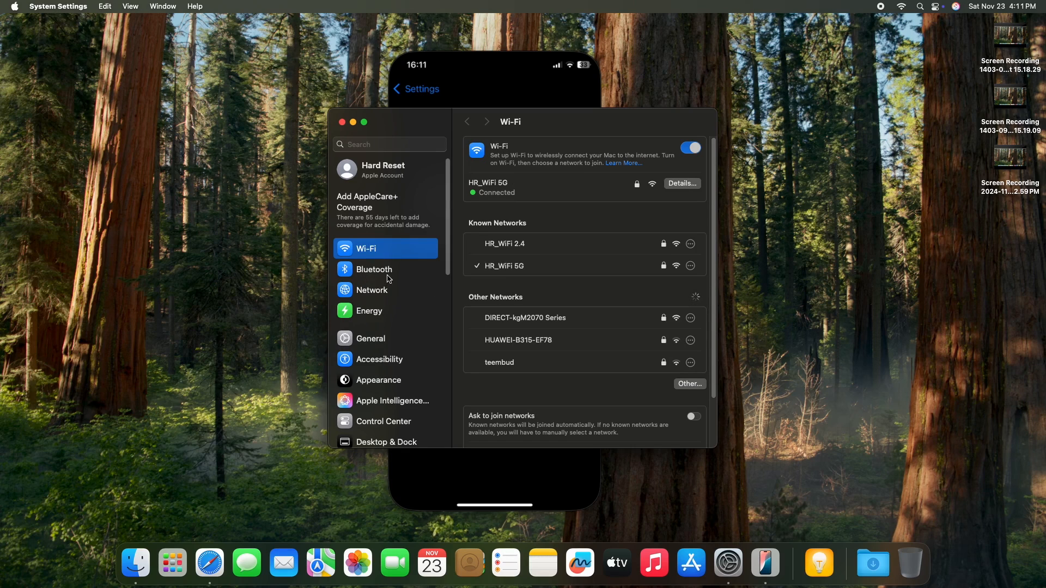
left_click(374, 269)
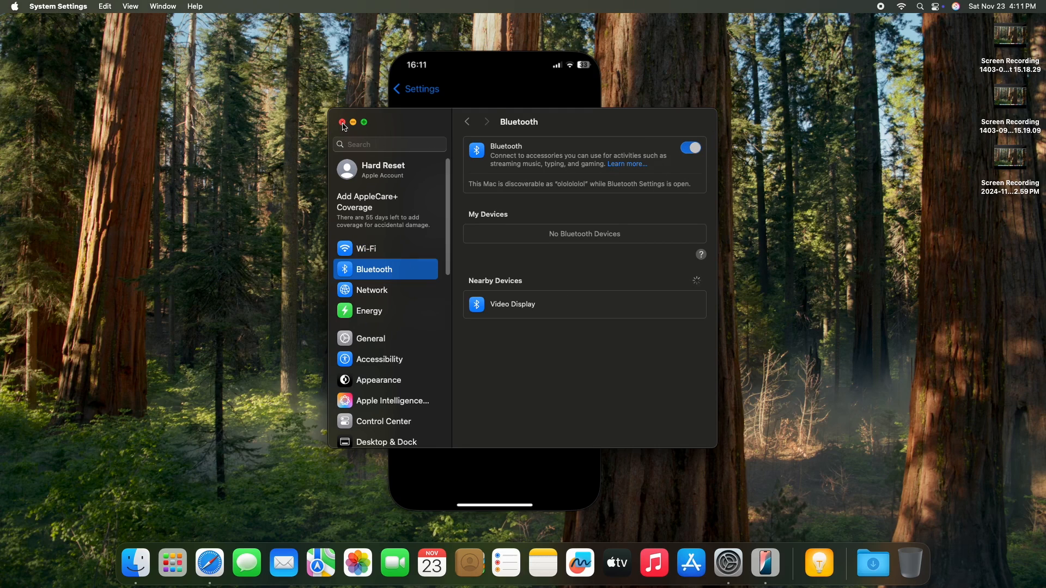
left_click(341, 122)
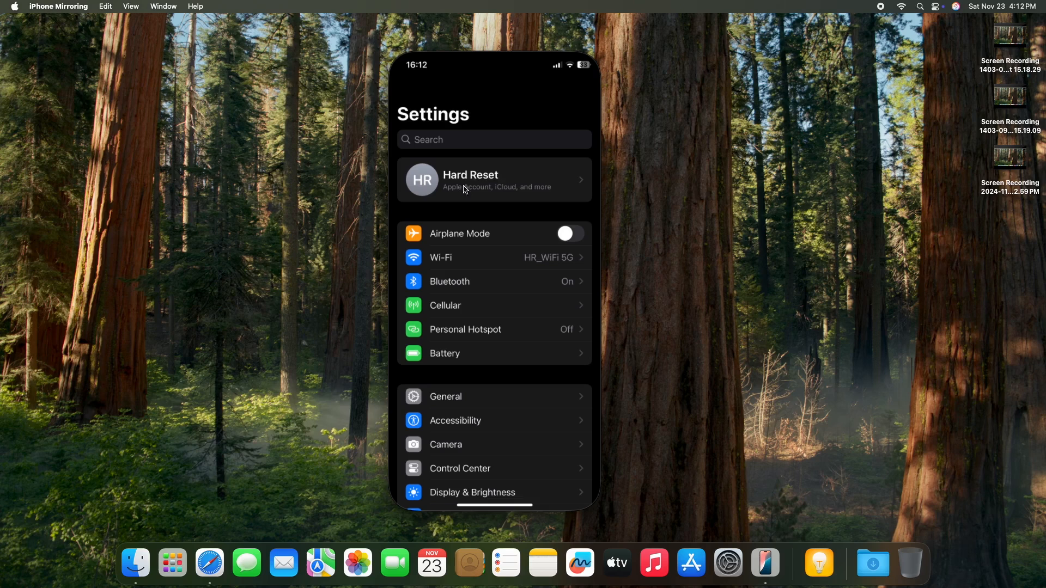
mouse_move(502, 175)
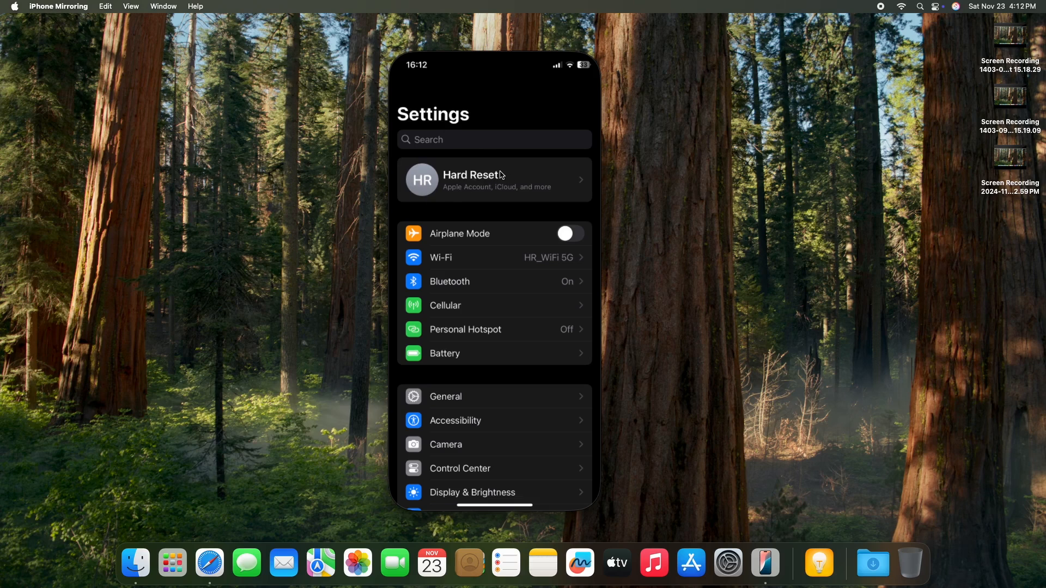
mouse_move(727, 563)
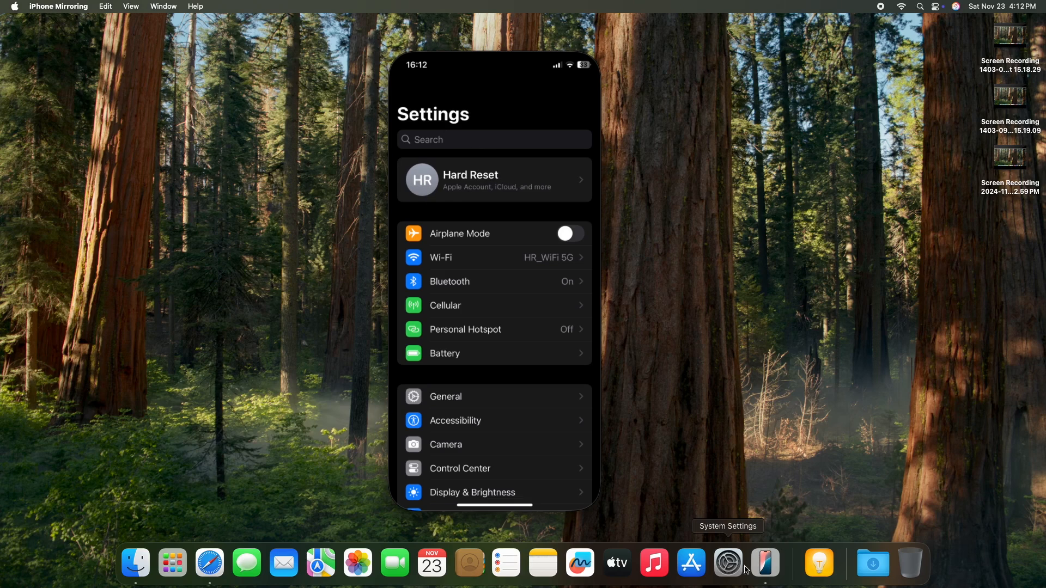
left_click(728, 564)
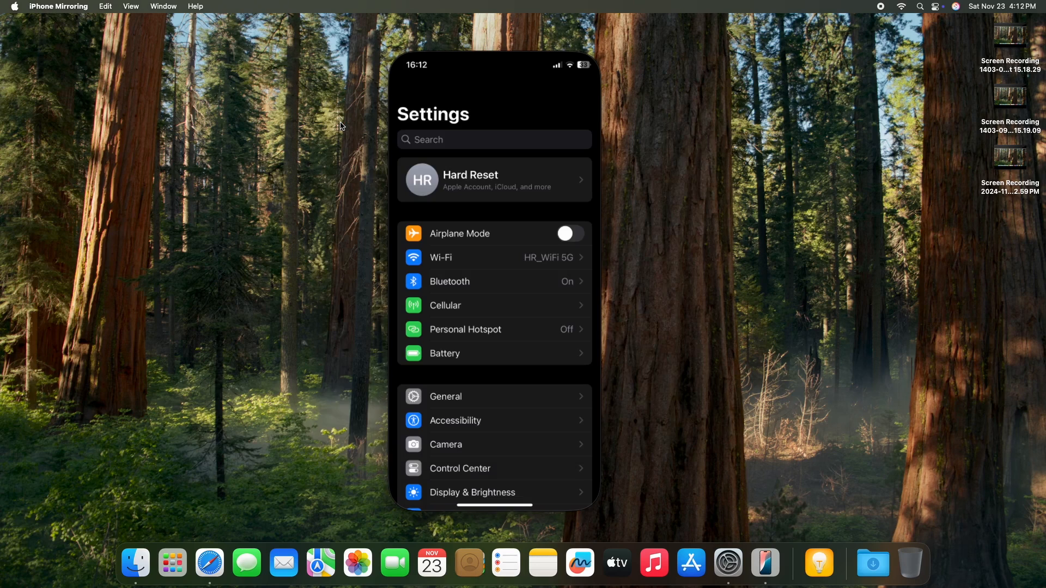
mouse_move(392, 157)
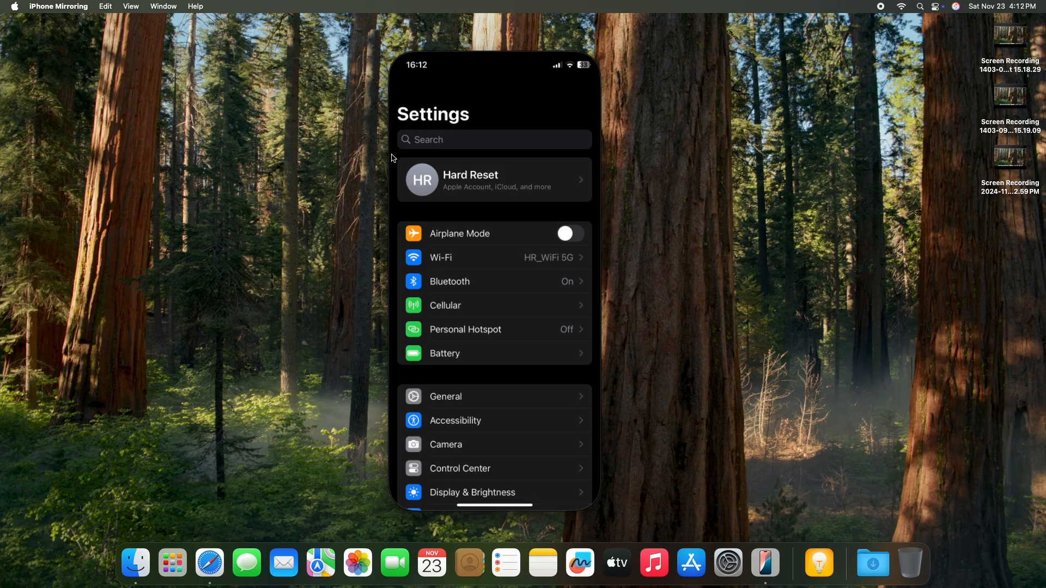
mouse_move(460, 156)
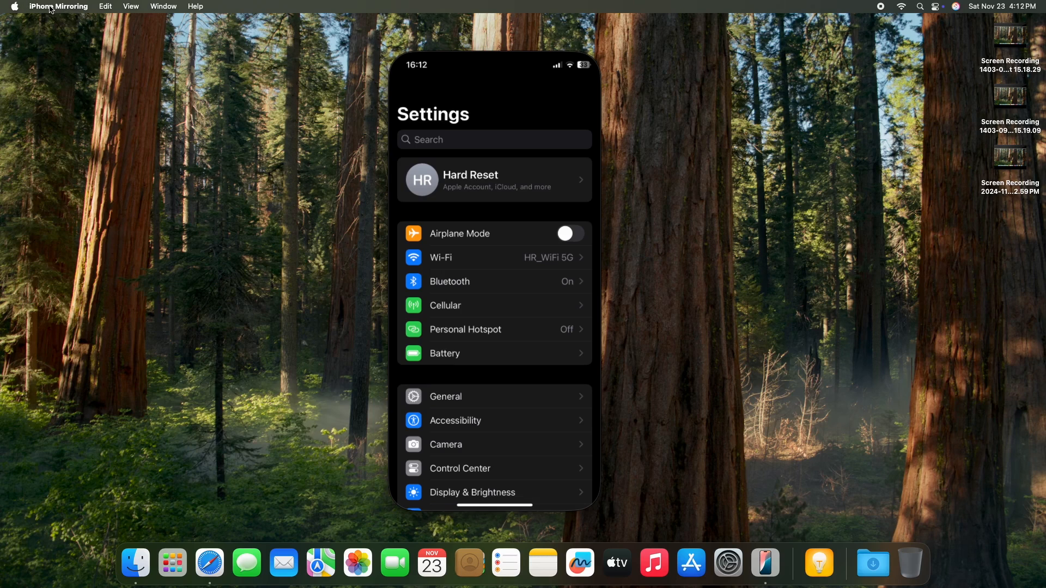
Open iPhone Mirroring's settings and click through its welcome and ready-to-use screens.
left_click(59, 6)
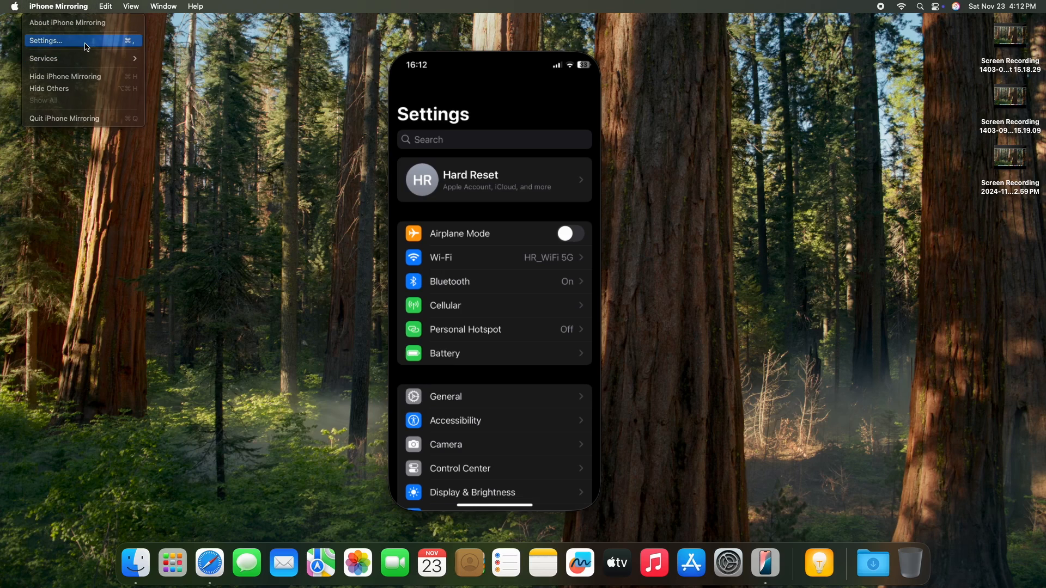
left_click(44, 41)
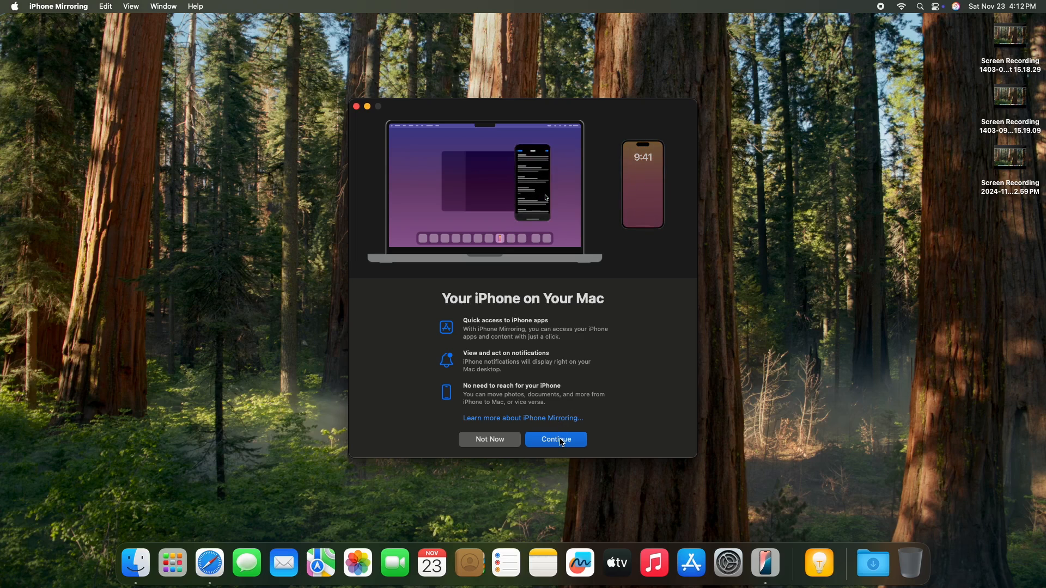
left_click(555, 440)
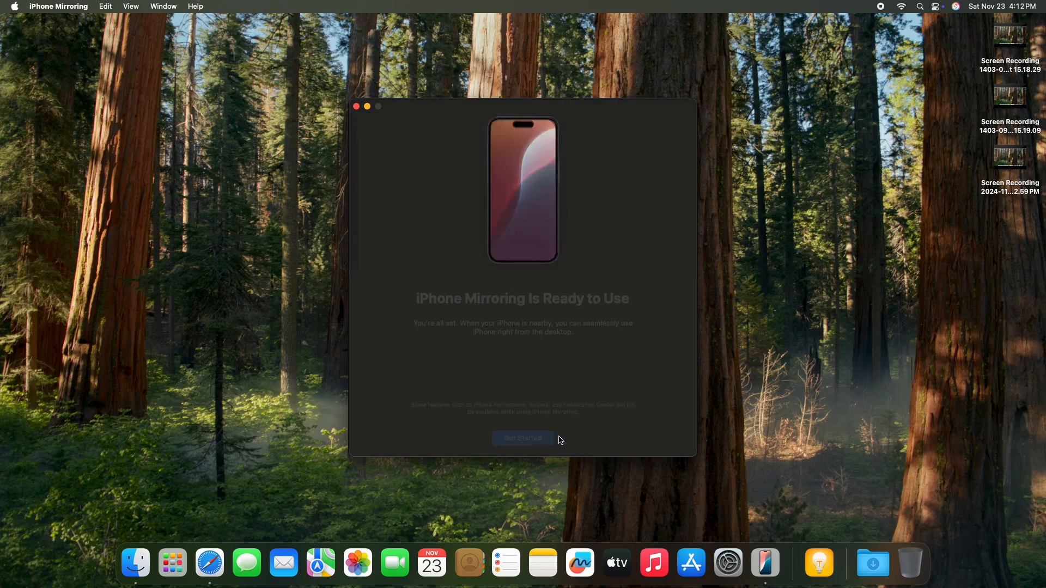
left_click(523, 439)
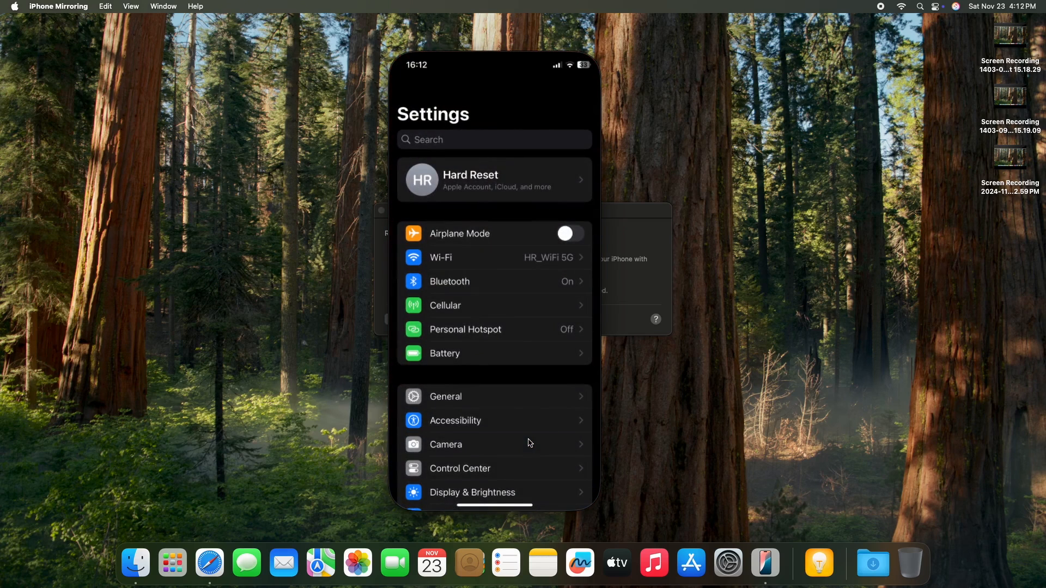
mouse_move(476, 232)
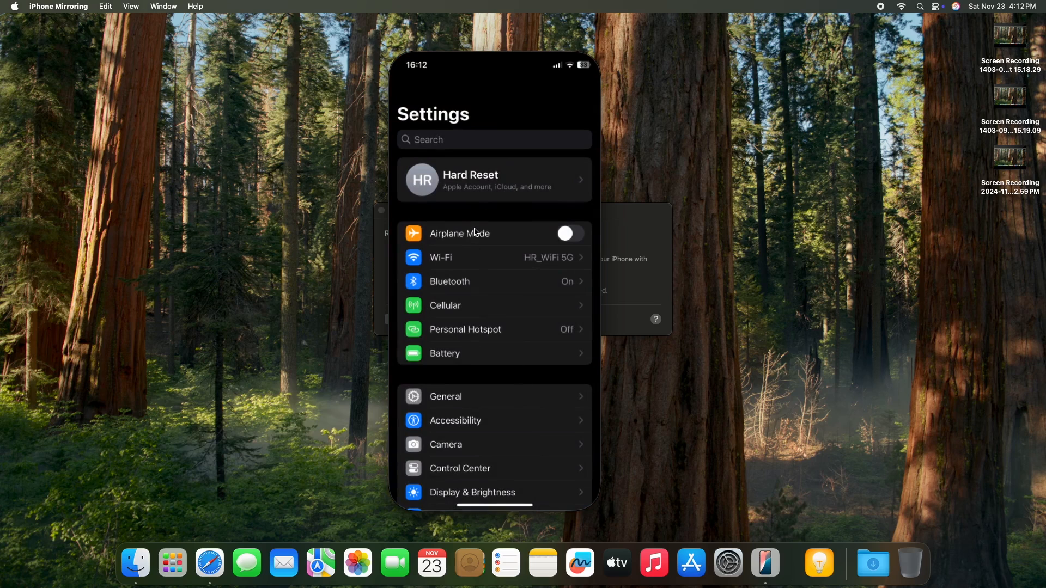
mouse_move(414, 128)
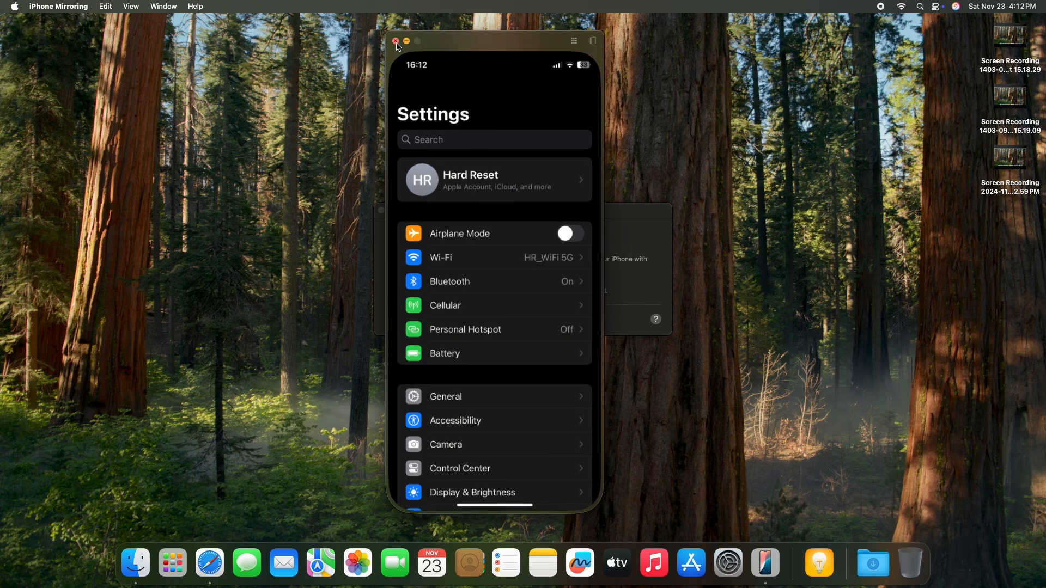
Close the mirrored iPhone window and open System Settings from the Dock.
left_click(395, 41)
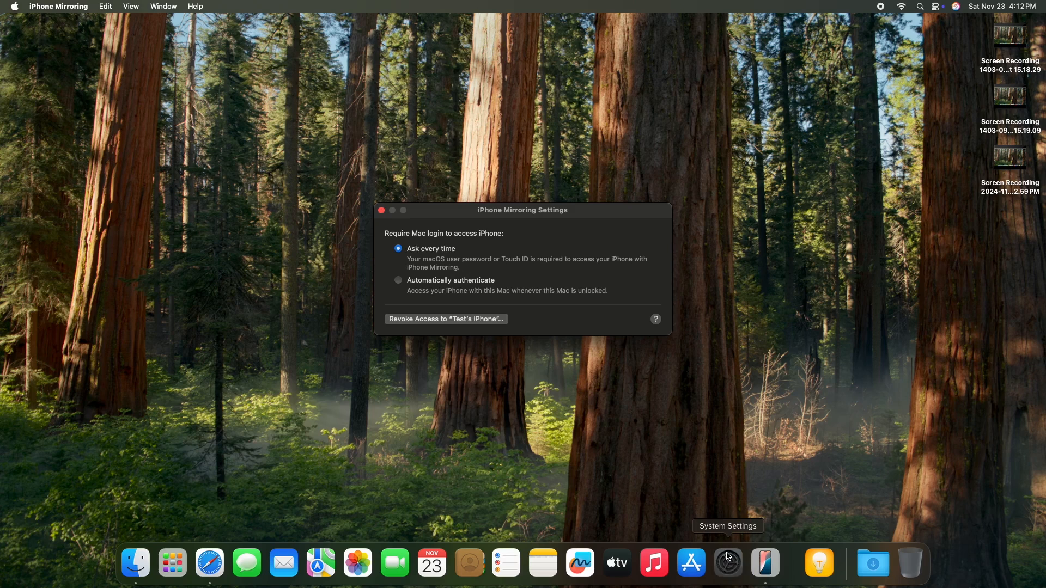
left_click(726, 563)
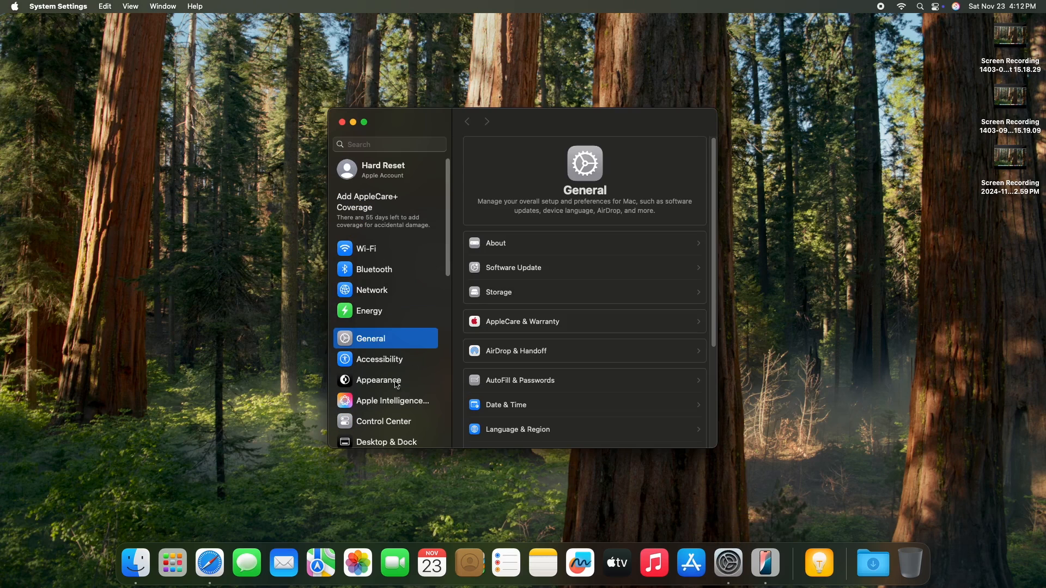
scroll("down", 3)
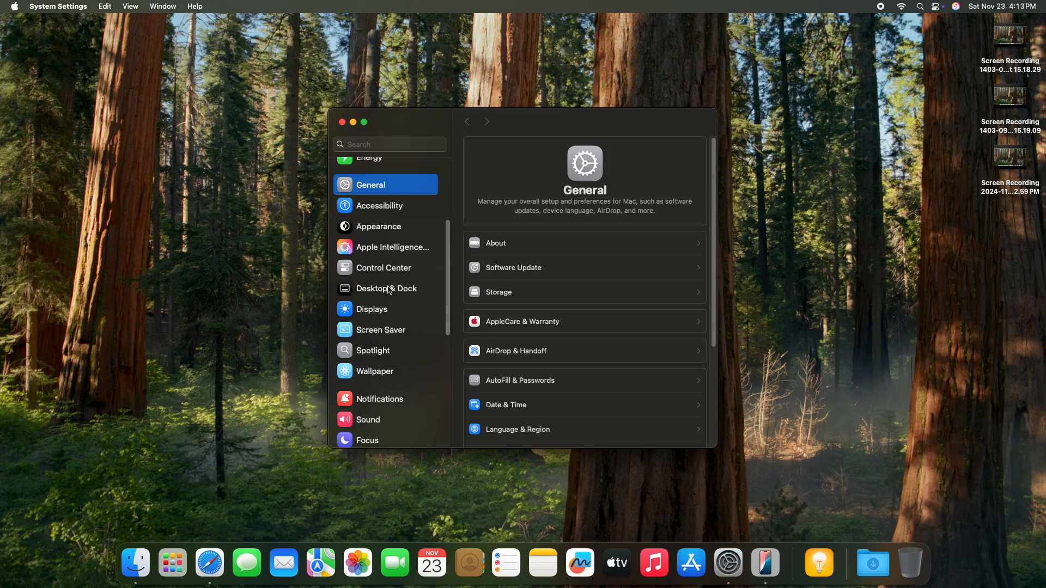
Scroll through the Desktop & Dock options, confirming iPhone widgets are on.
left_click(386, 288)
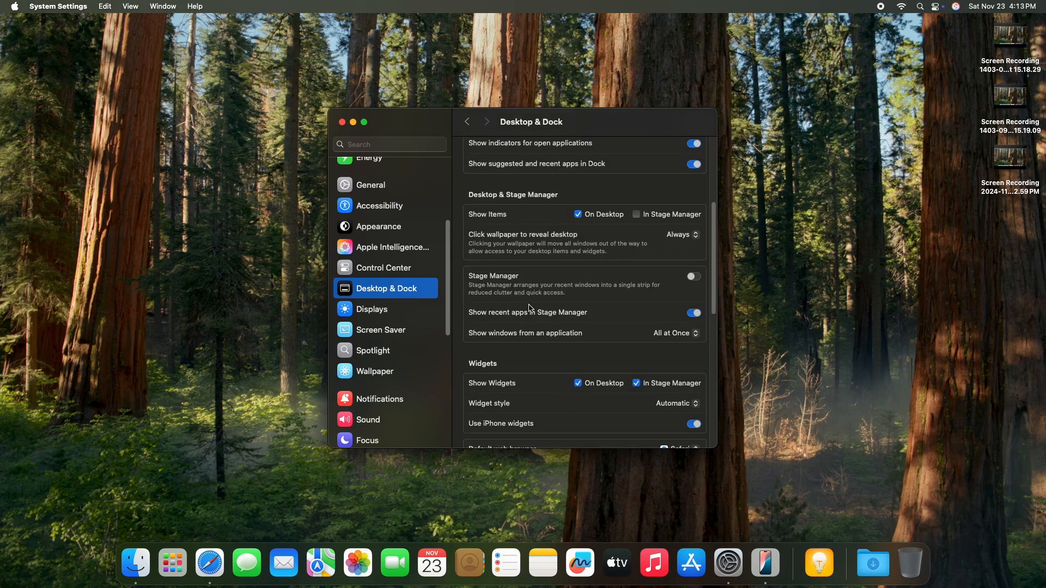
scroll("down", 3)
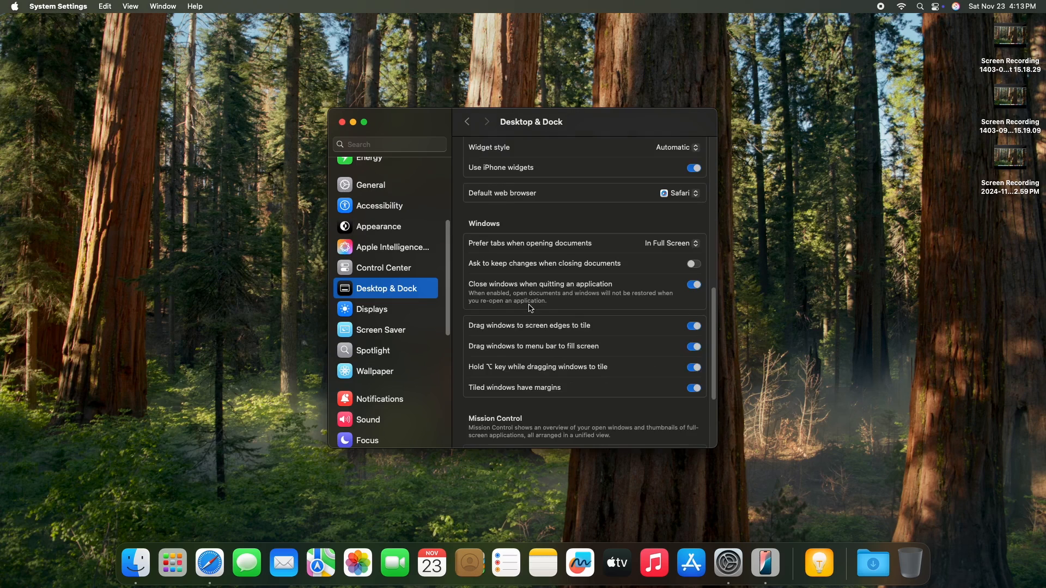
scroll("down", 3)
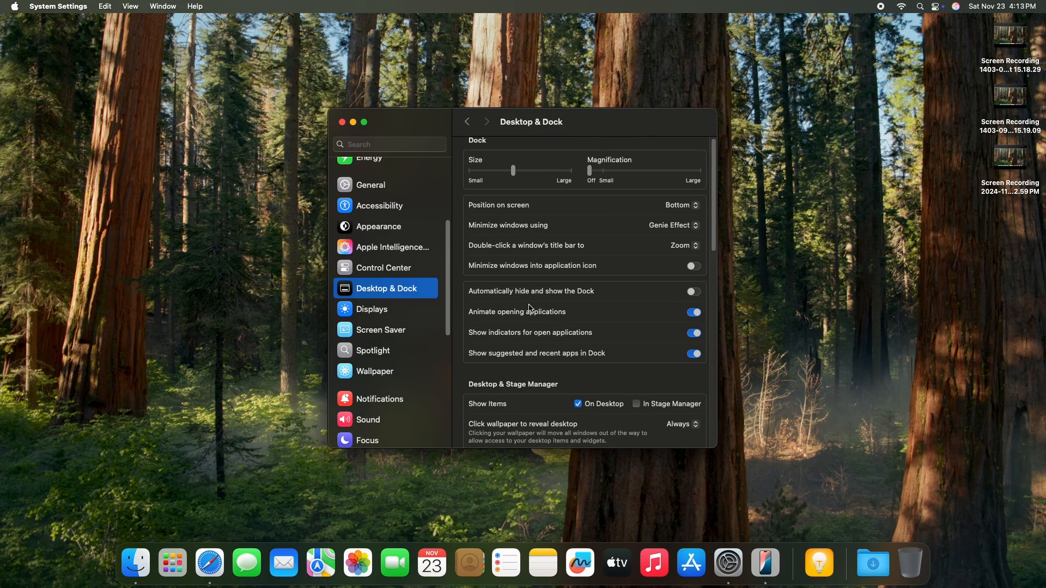
scroll("down", 3)
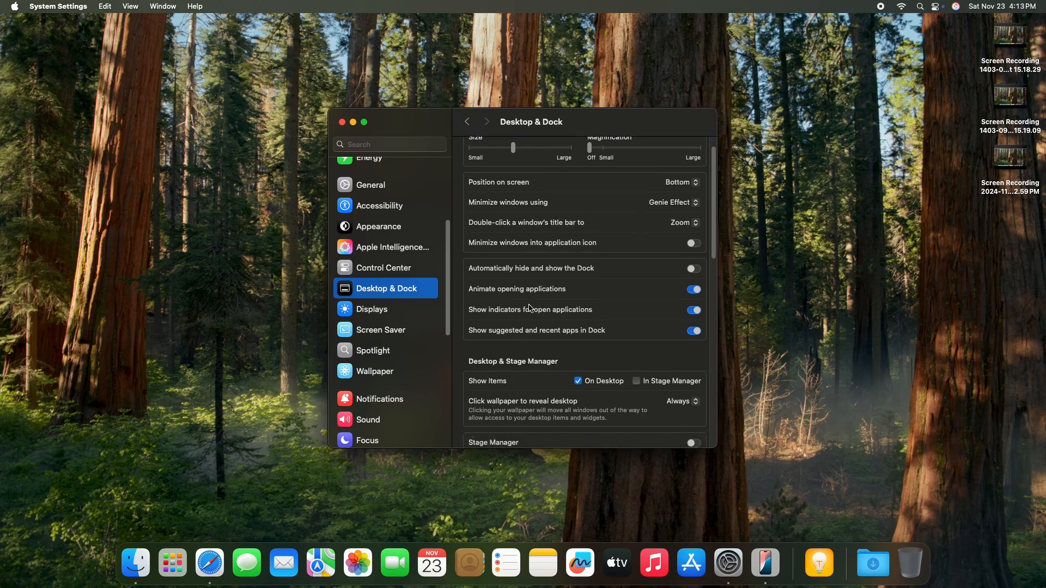
scroll("down", 3)
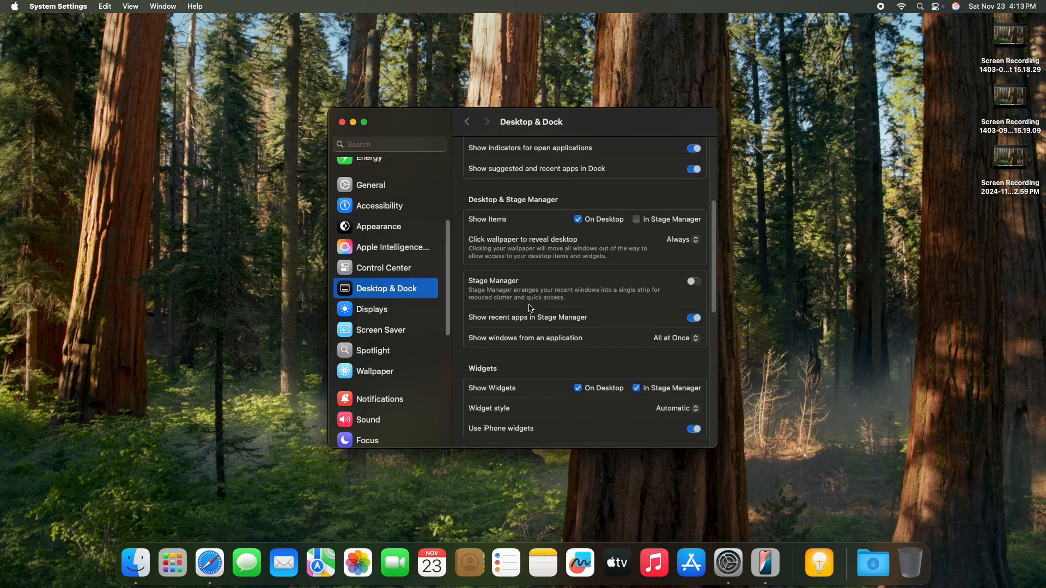
scroll("down", 3)
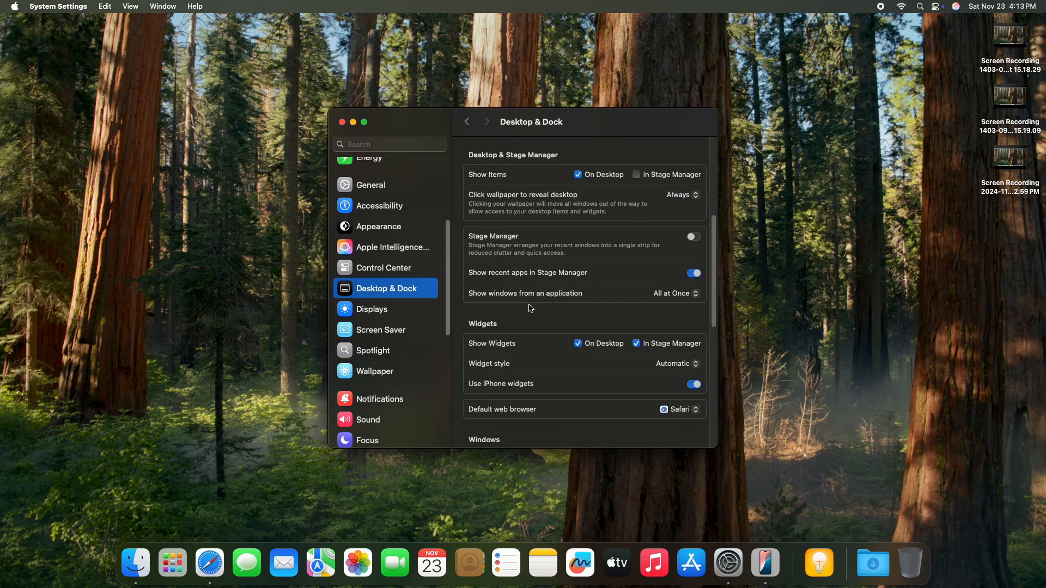
scroll("down", 3)
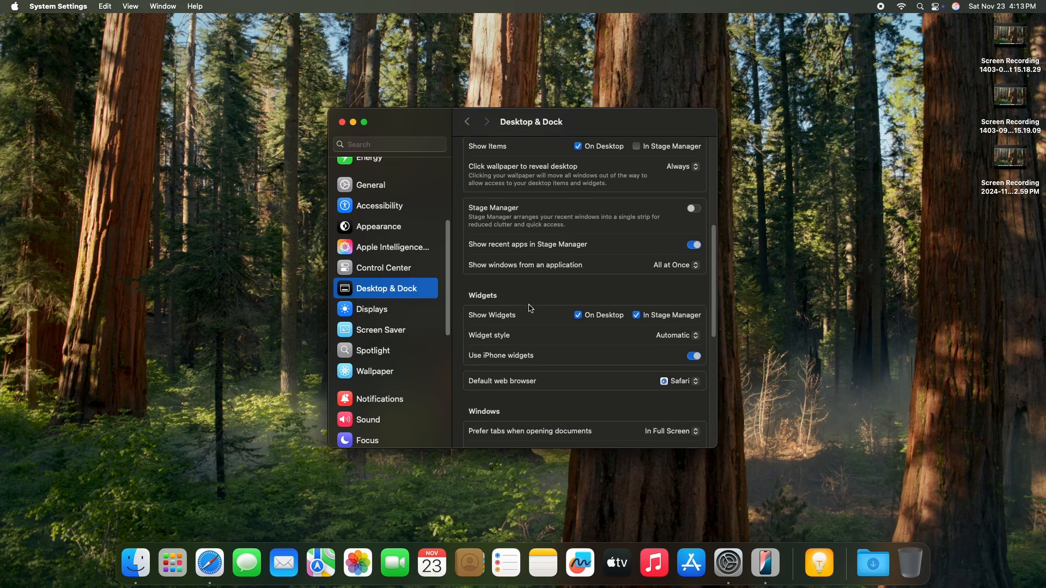
scroll("down", 3)
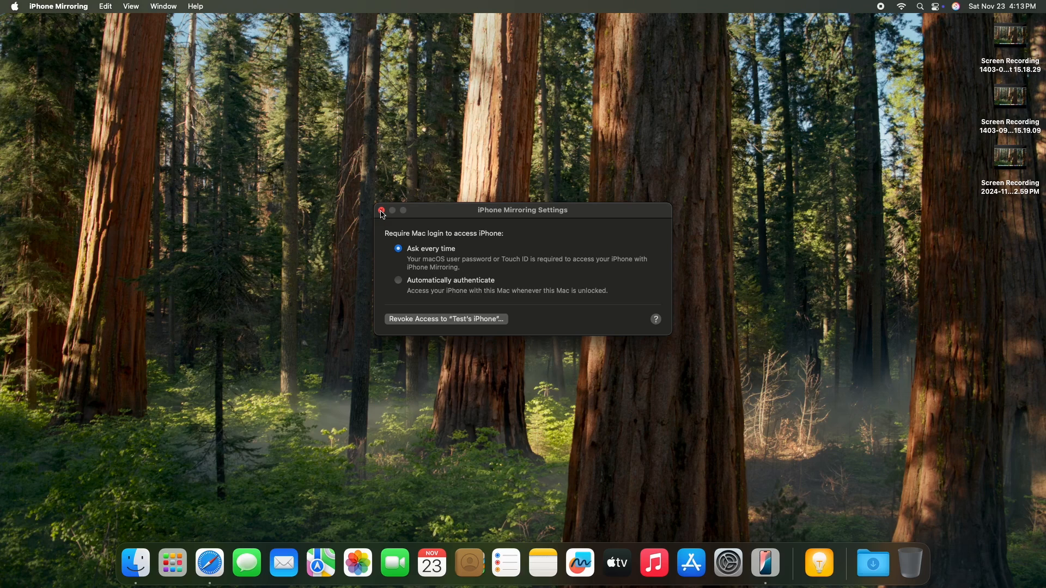
mouse_move(12, 19)
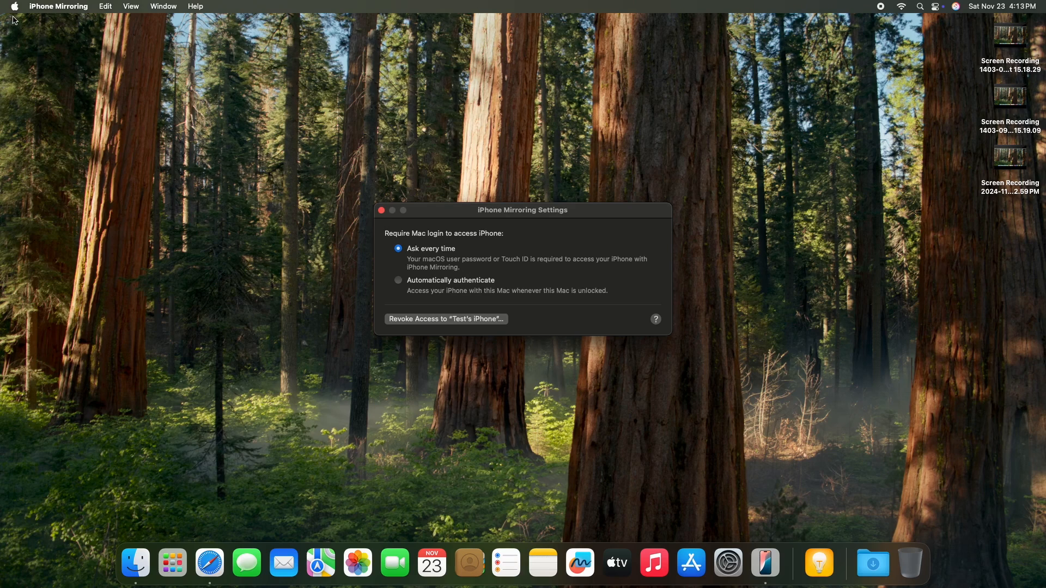
Open the Apple menu to reach the Restart option.
left_click(13, 6)
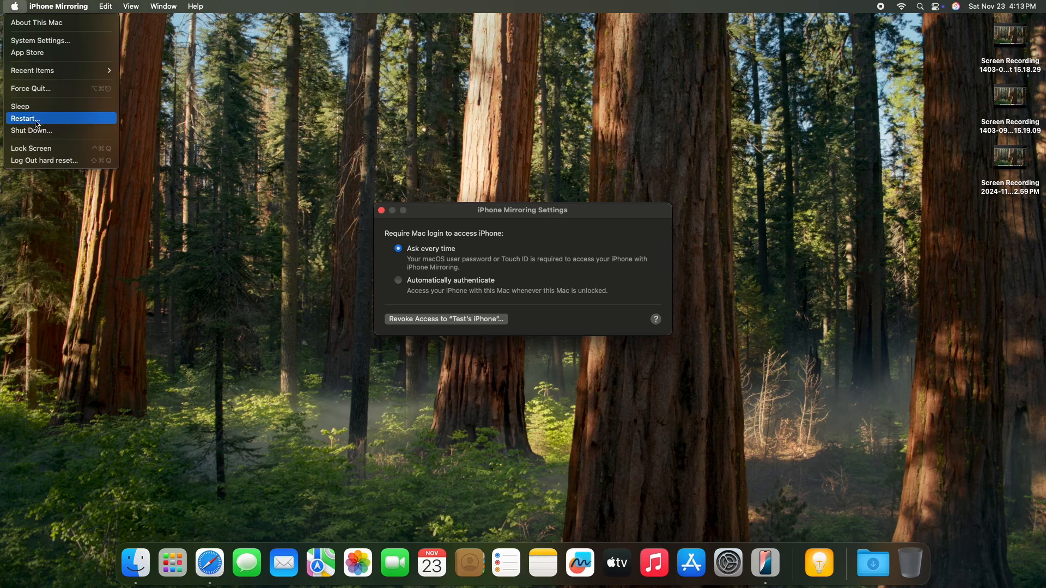
mouse_move(385, 153)
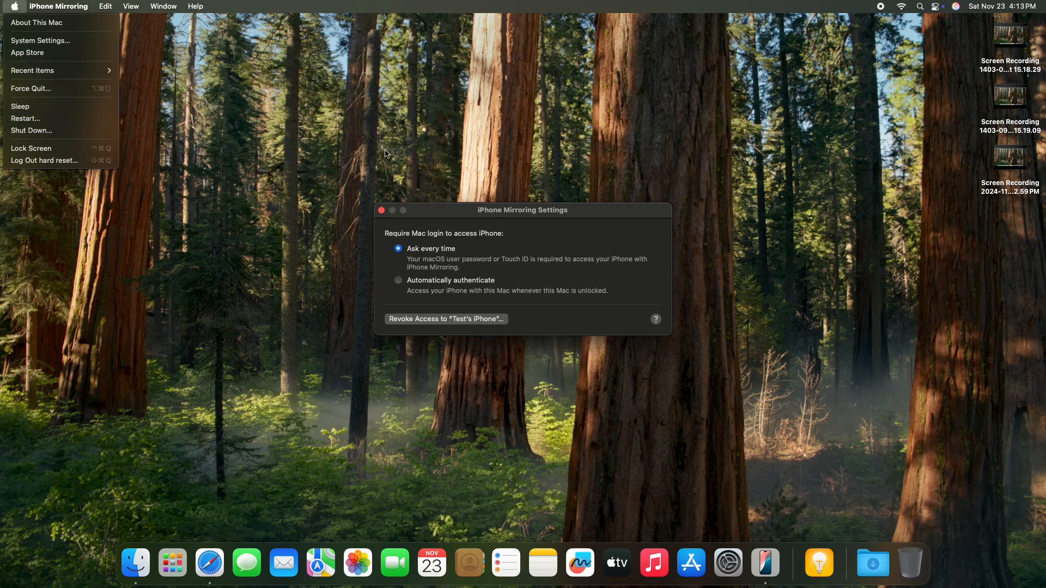